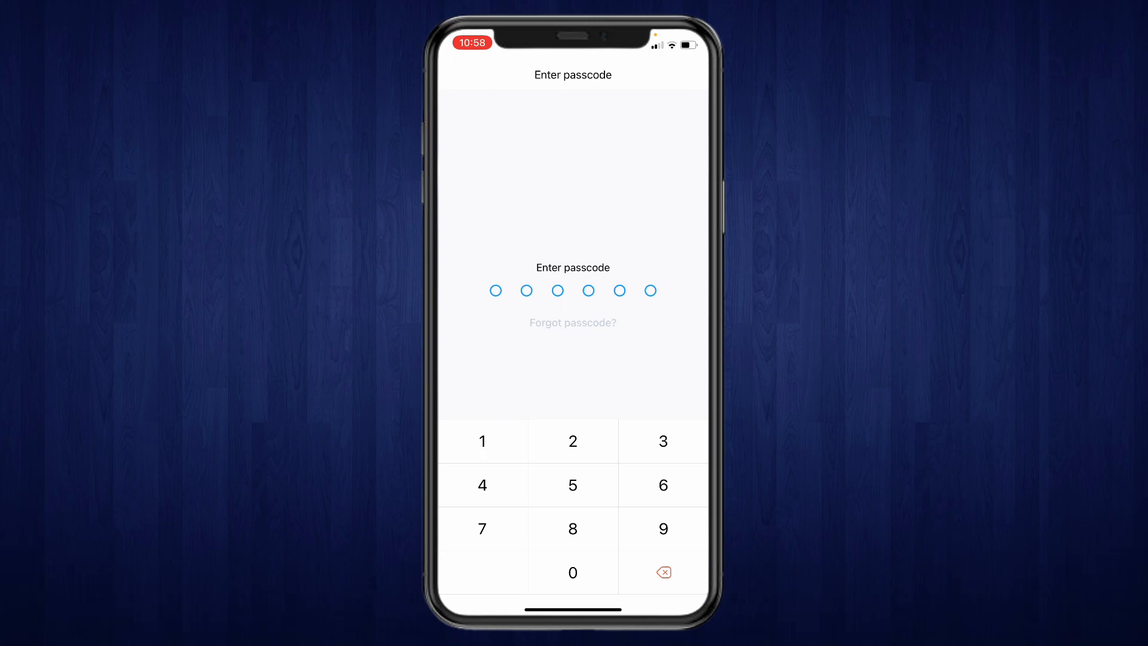
Start the forgotten-passcode reset, submit the SMS code and date of birth, and open the reset email.
left_click(573, 323)
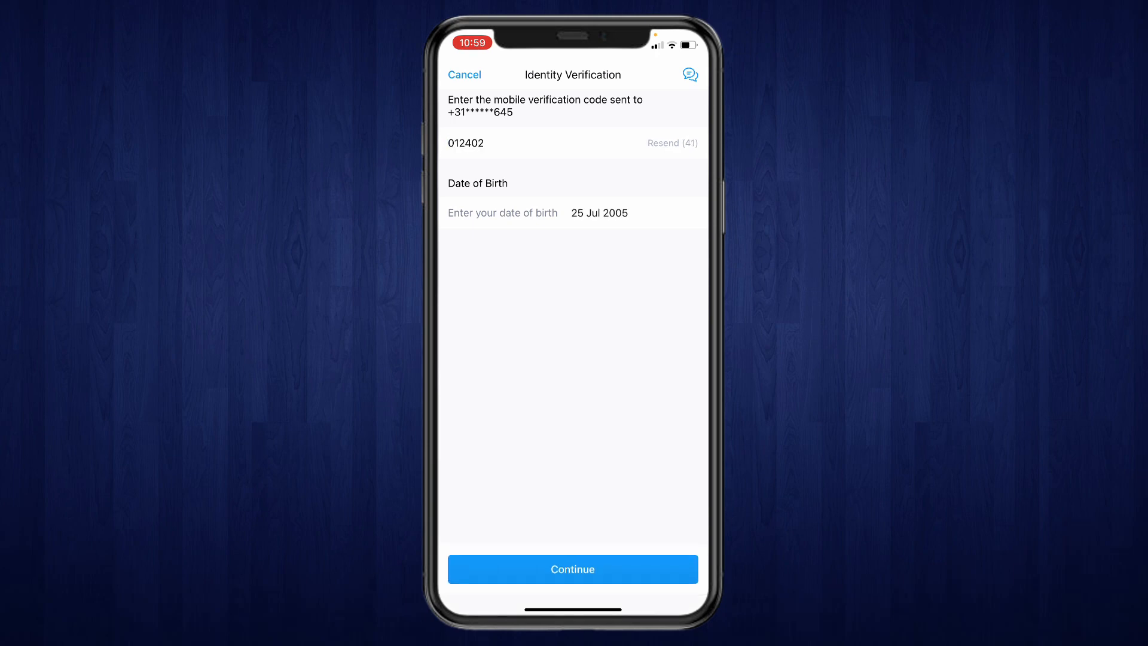
left_click(572, 569)
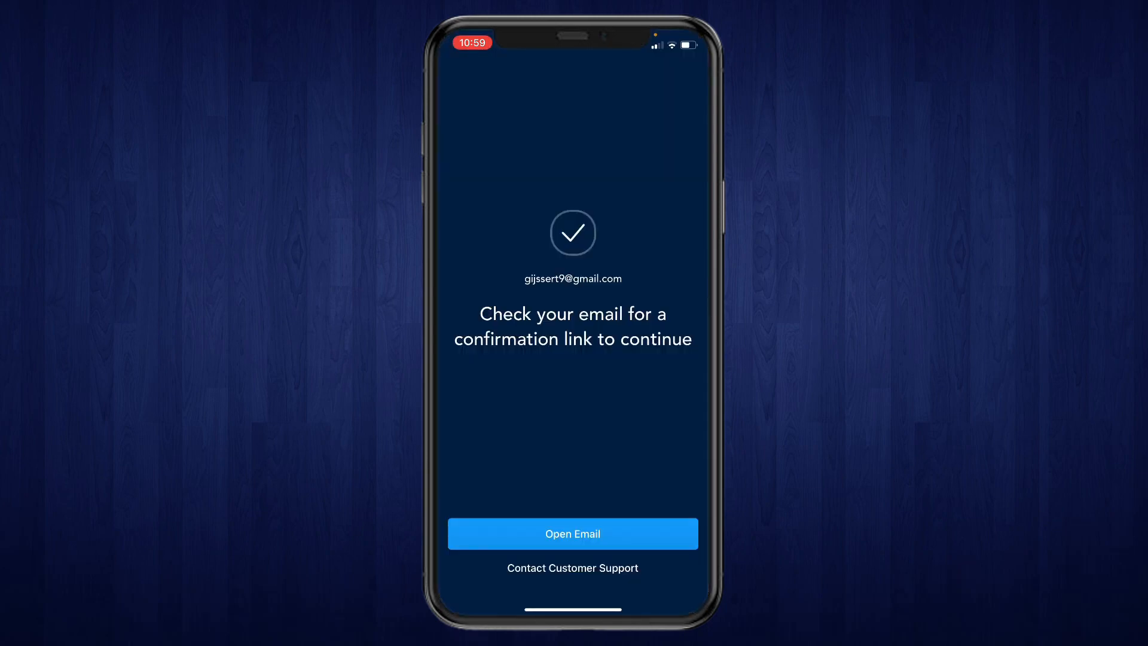
left_click(573, 534)
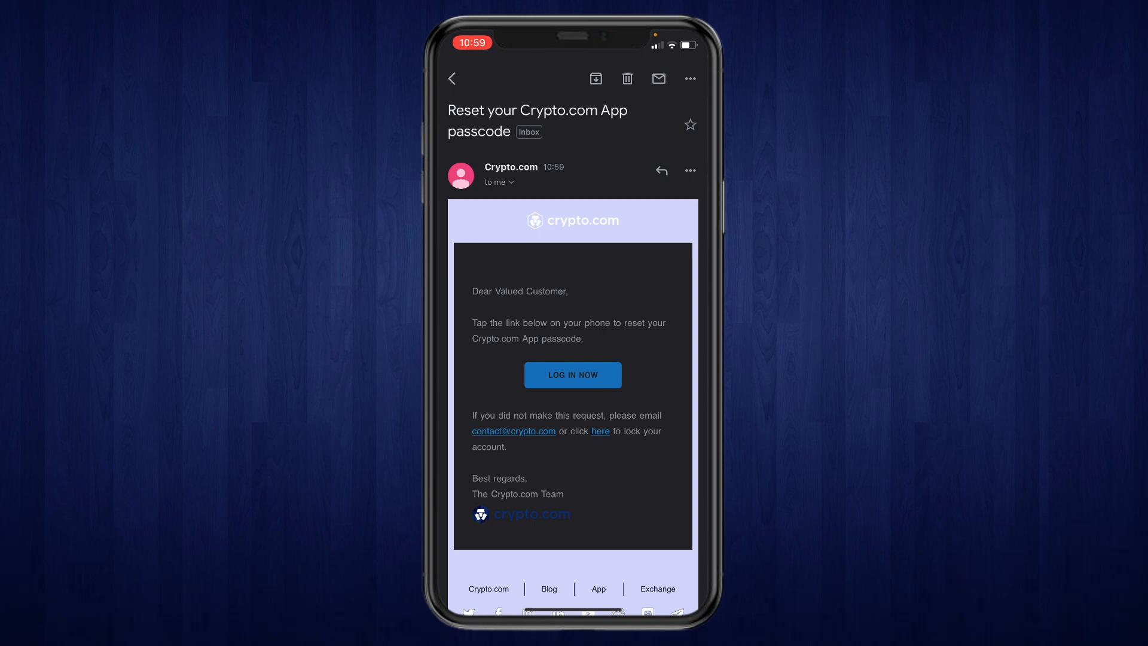
Follow the LOG IN NOW link in the Crypto.com email to load the reset page in Safari.
left_click(573, 375)
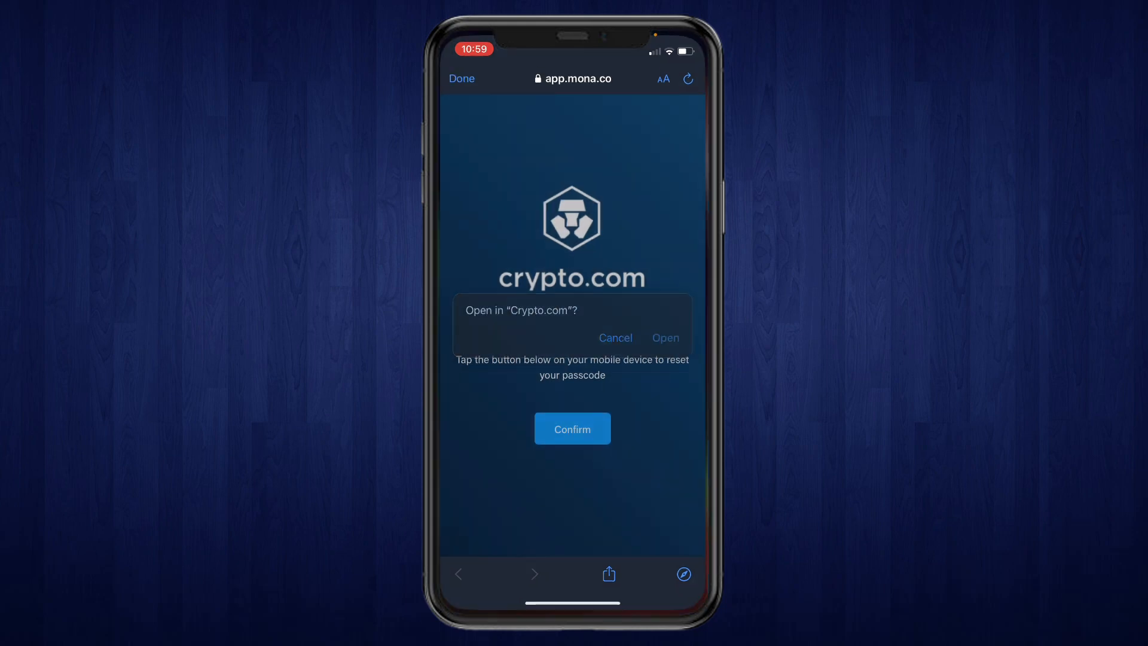